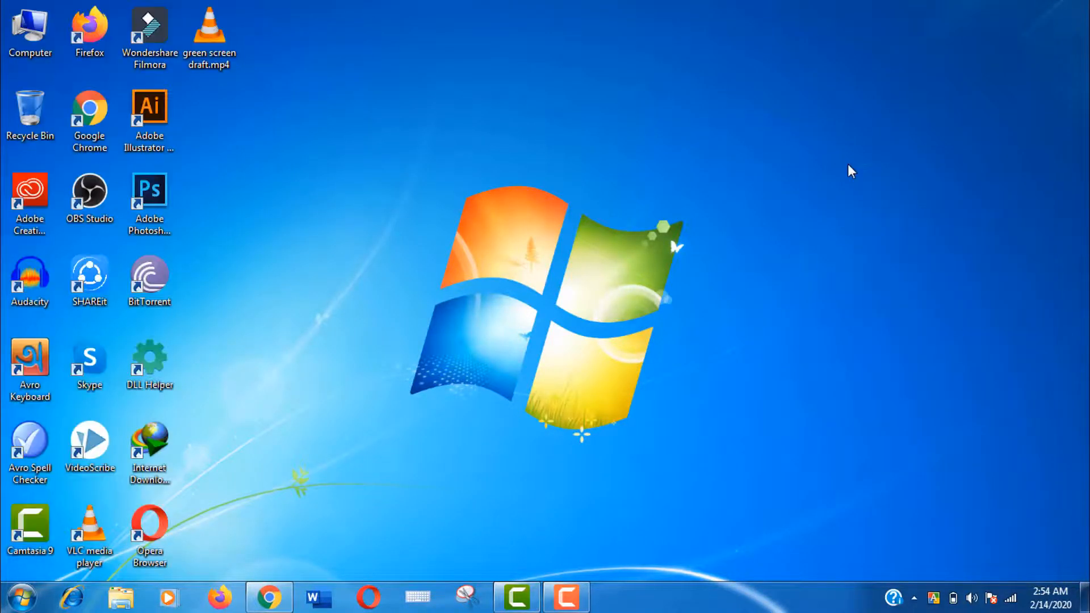
mouse_move(565, 167)
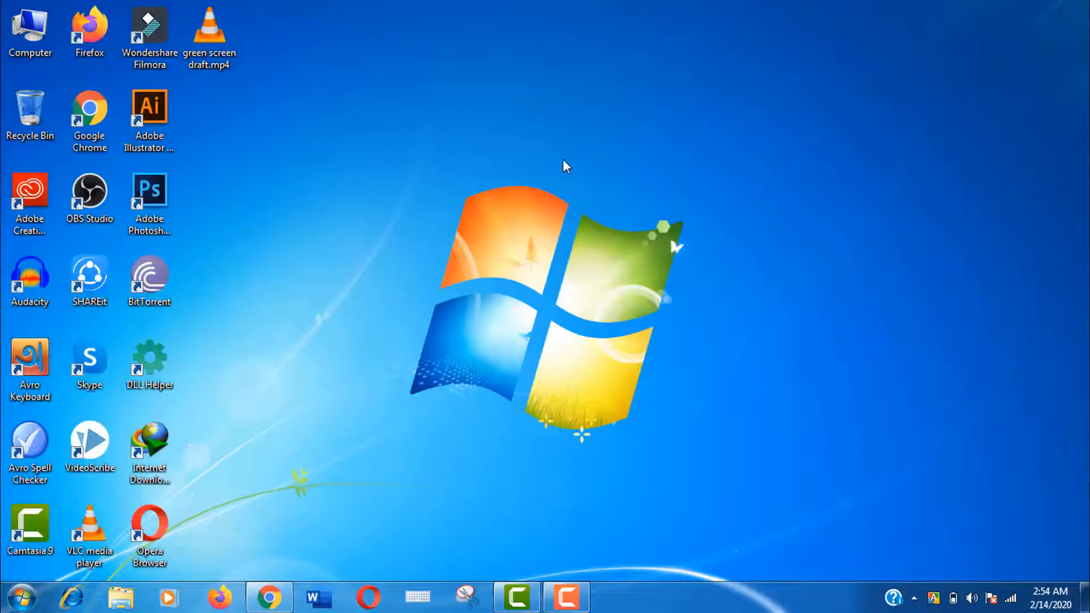
mouse_move(368, 188)
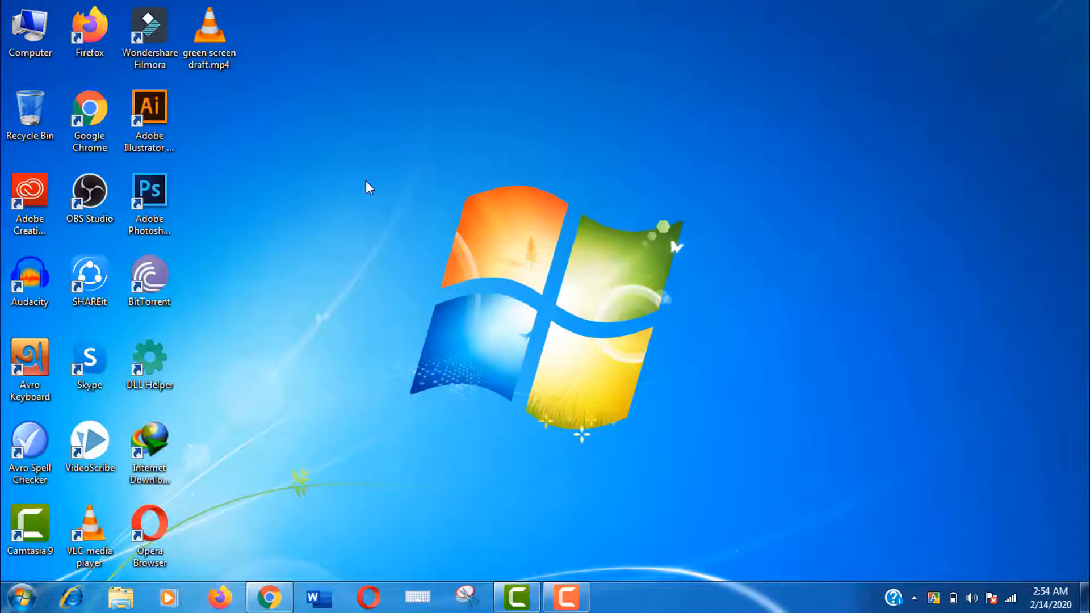
Preview green screen draft.mp4 from the desktop in VLC, then pause playback.
click(209, 34)
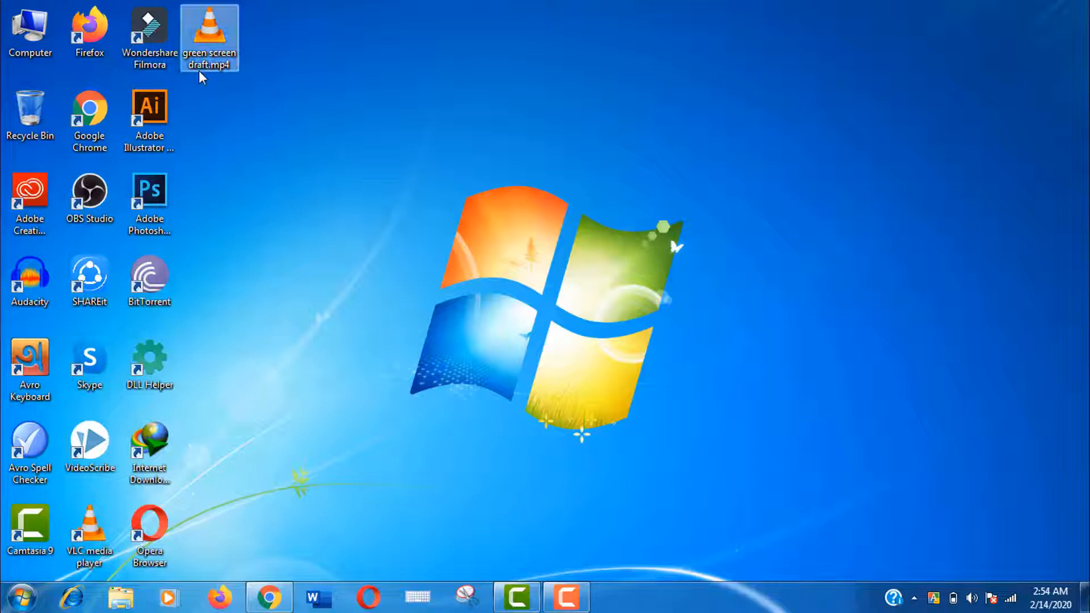
mouse_move(217, 41)
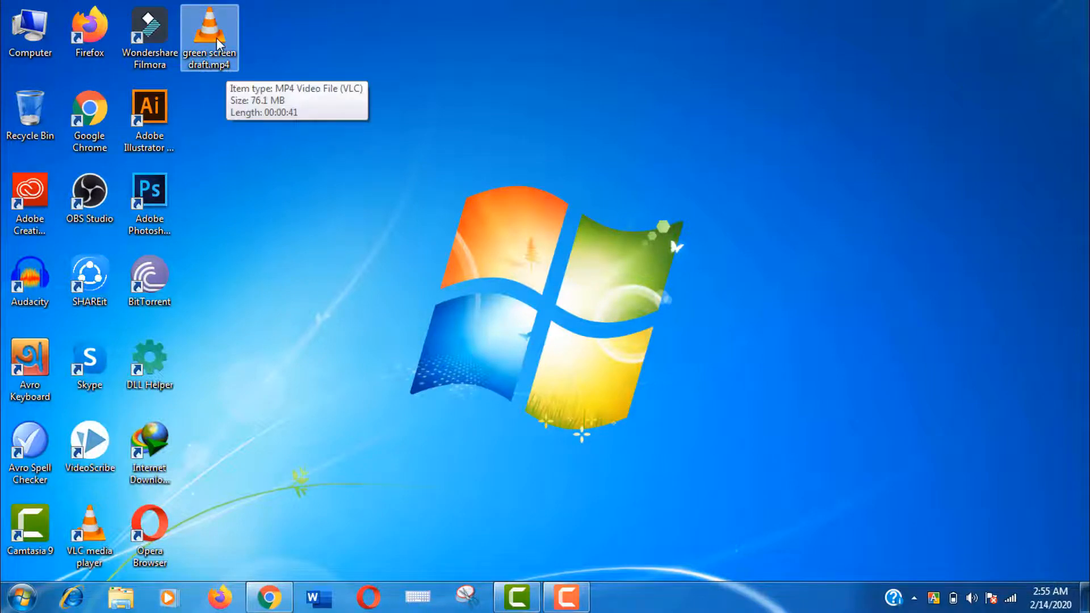
double_click(208, 37)
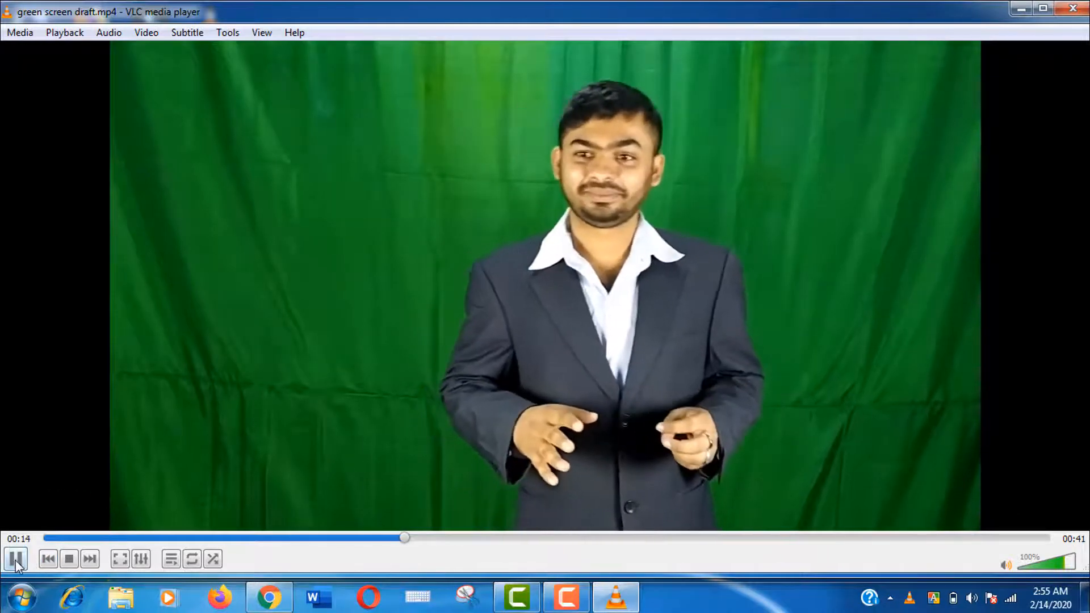
click(15, 558)
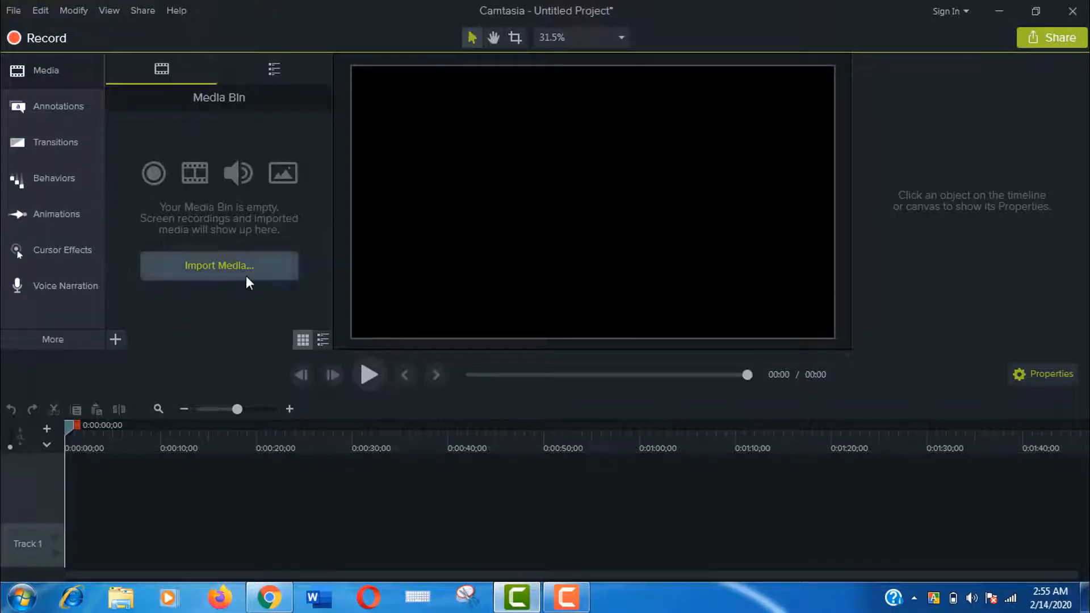
Try importing green screen draft.mp4 and dismiss the Cannot Load File error.
click(219, 266)
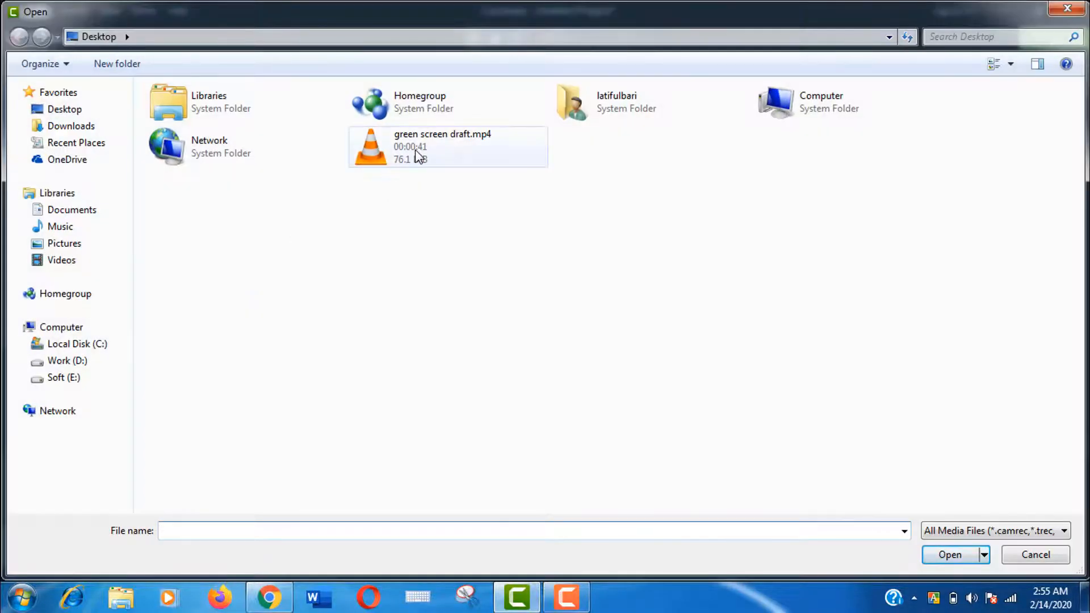
click(442, 146)
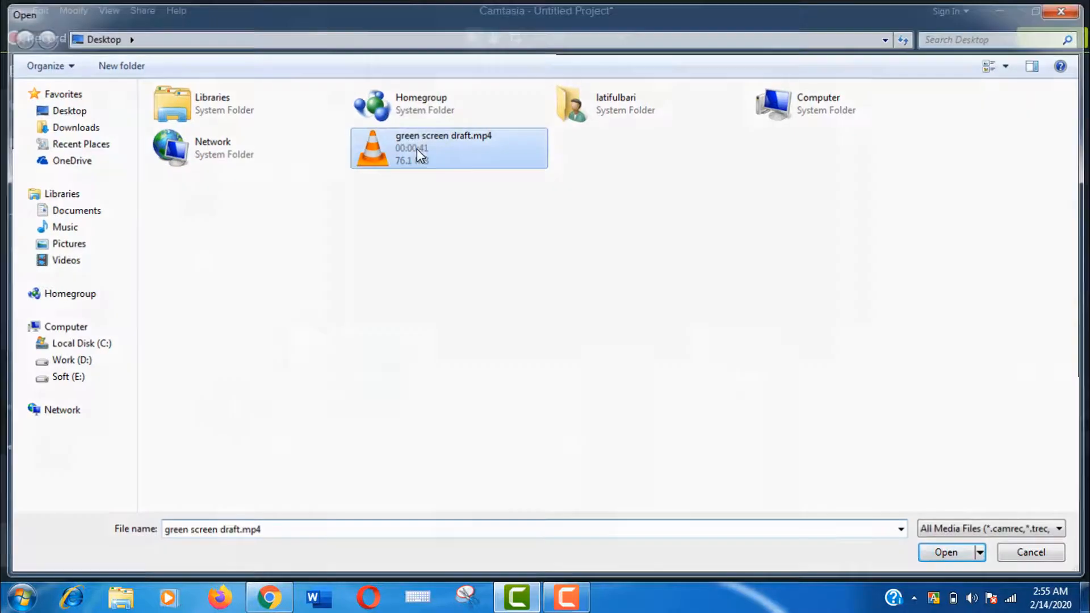
click(944, 551)
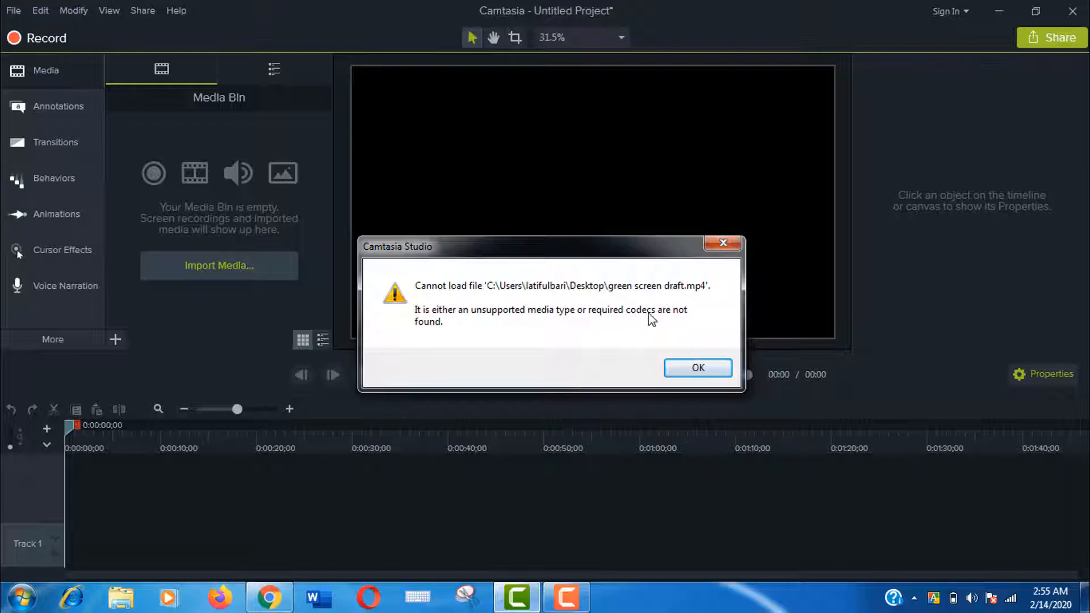
mouse_move(485, 339)
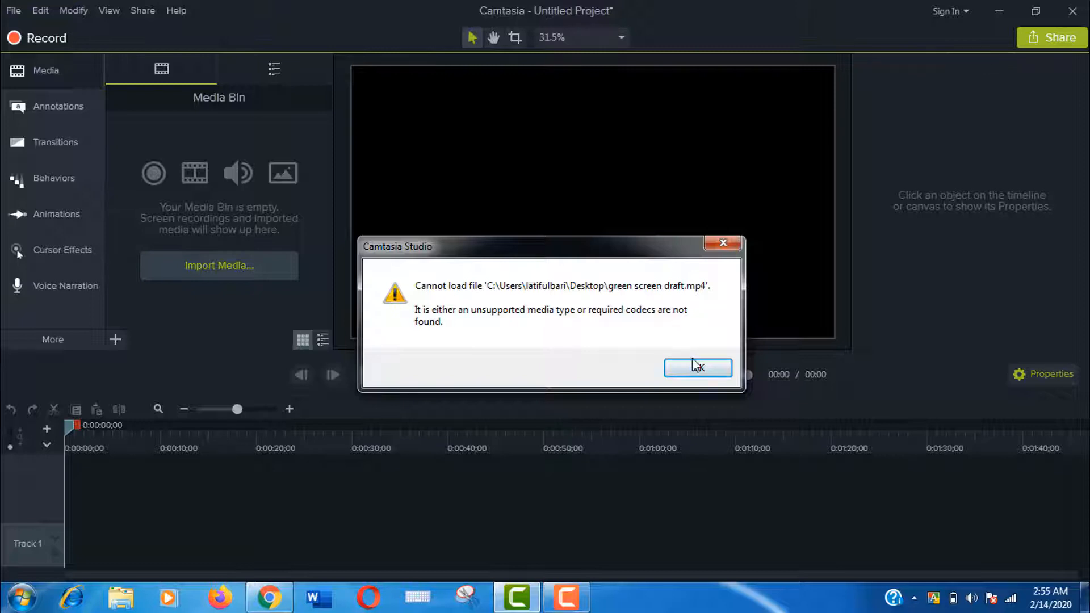
click(697, 368)
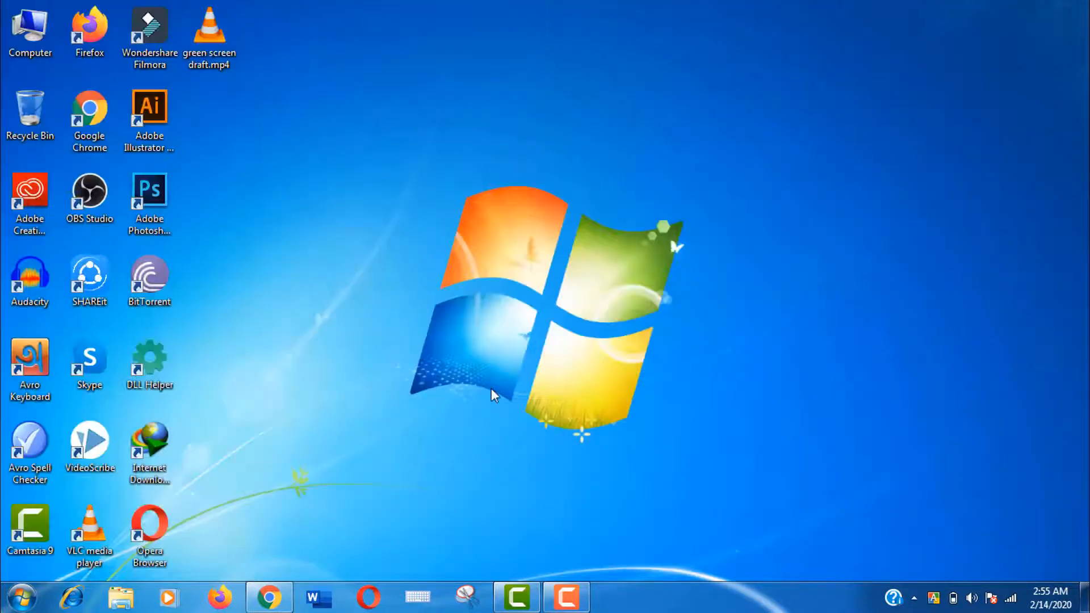
Open TechSmith's Cannot Load File article and scroll to its H.264 MP4 solution.
click(269, 597)
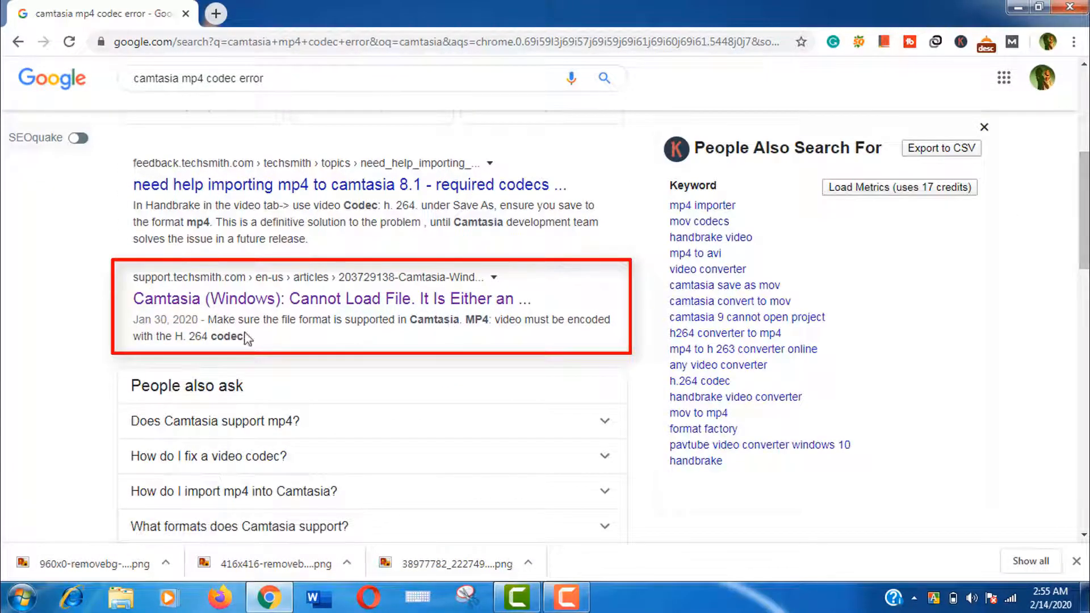
click(331, 299)
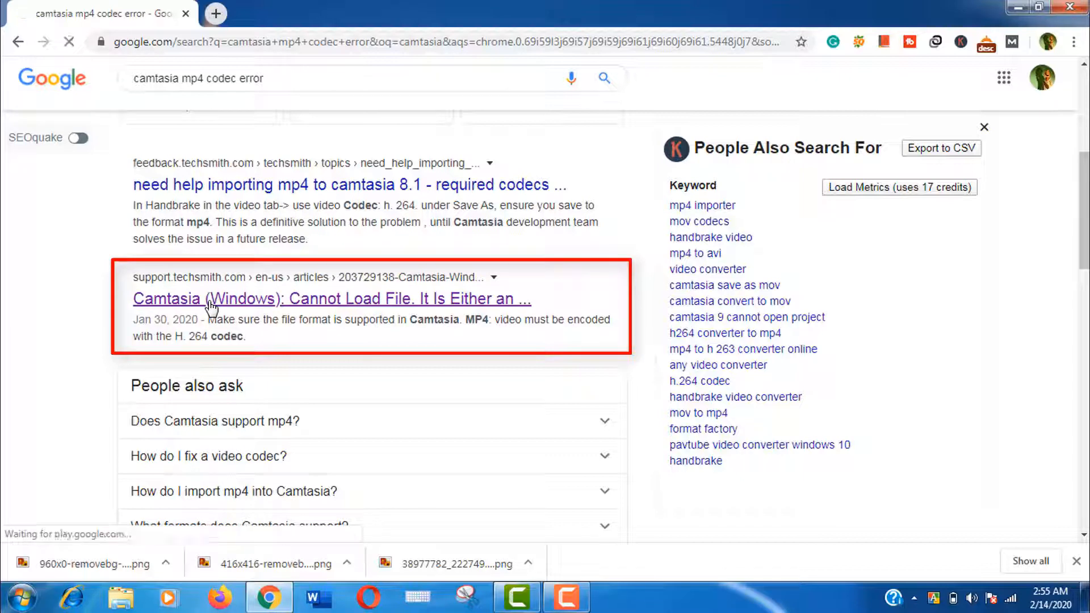
click(331, 298)
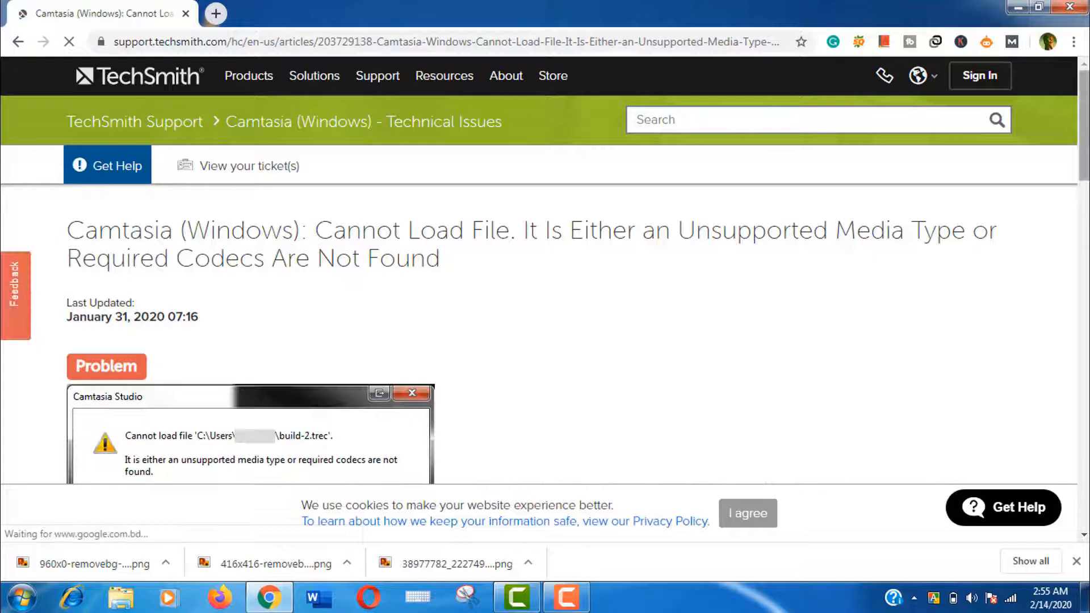
scroll(down, 3)
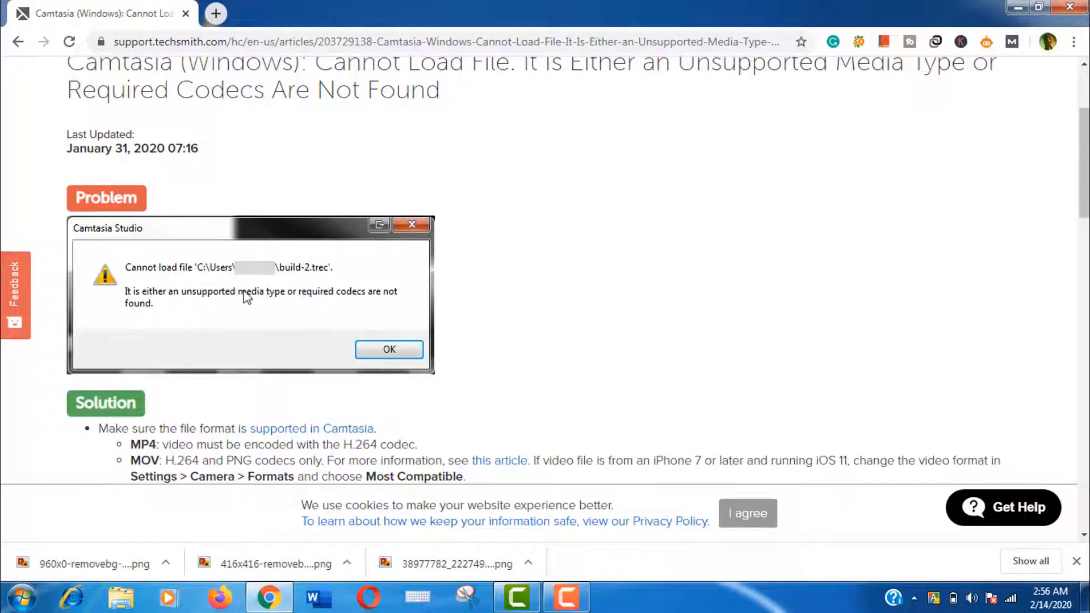
mouse_move(582, 338)
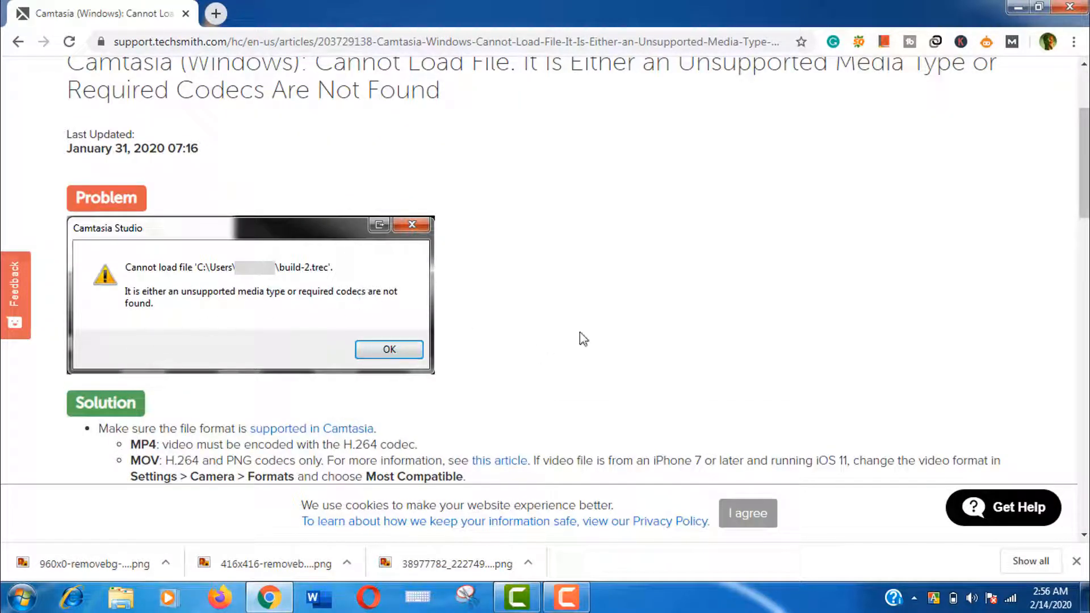
scroll(down, 3)
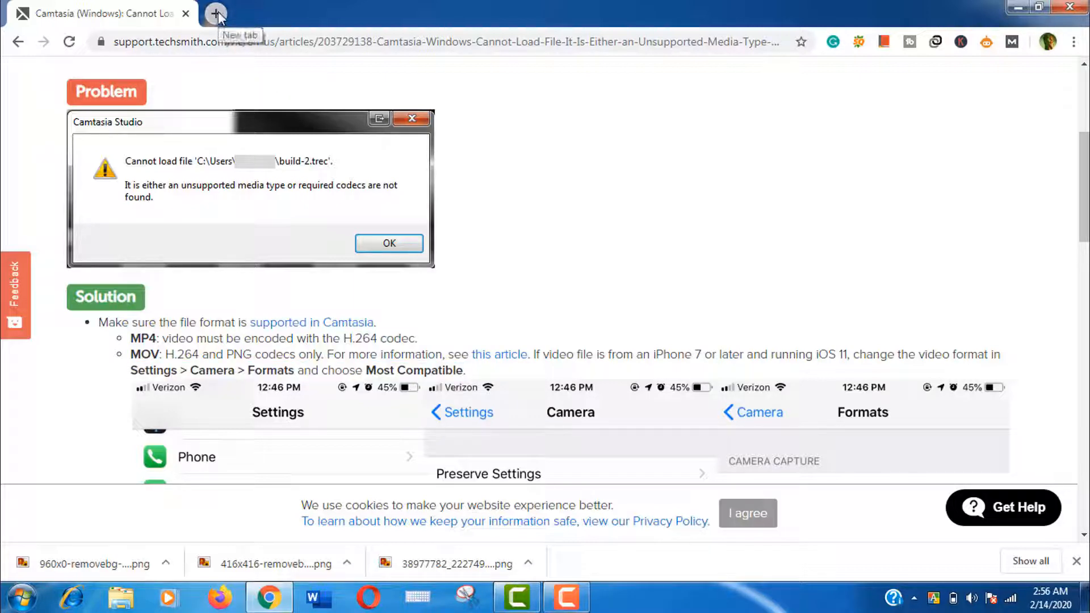
Search for an online video converter in a new tab and open convert-video-online.com.
click(217, 14)
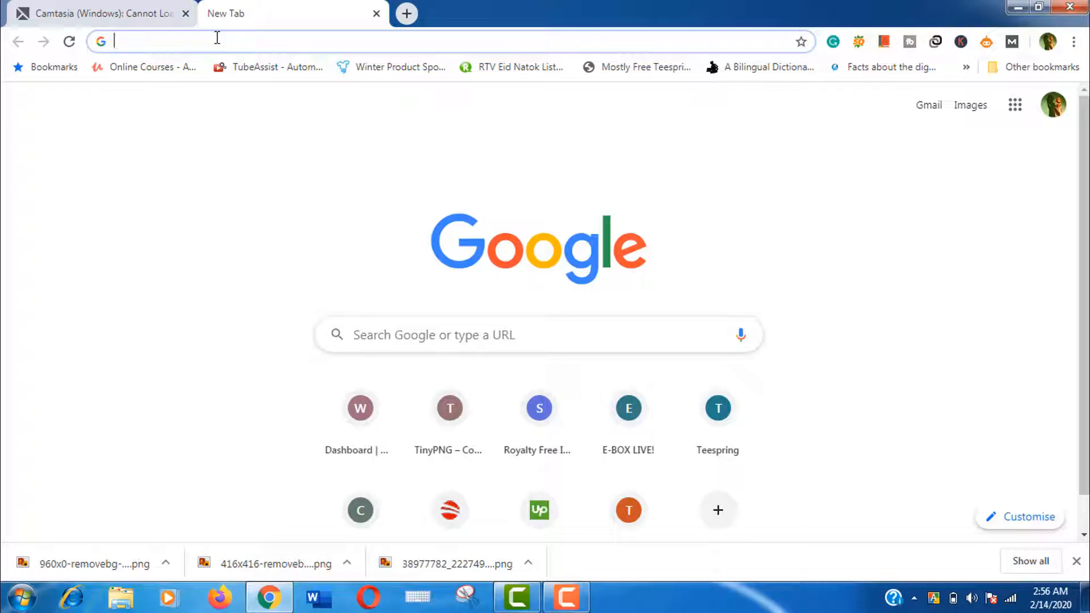
text(v)
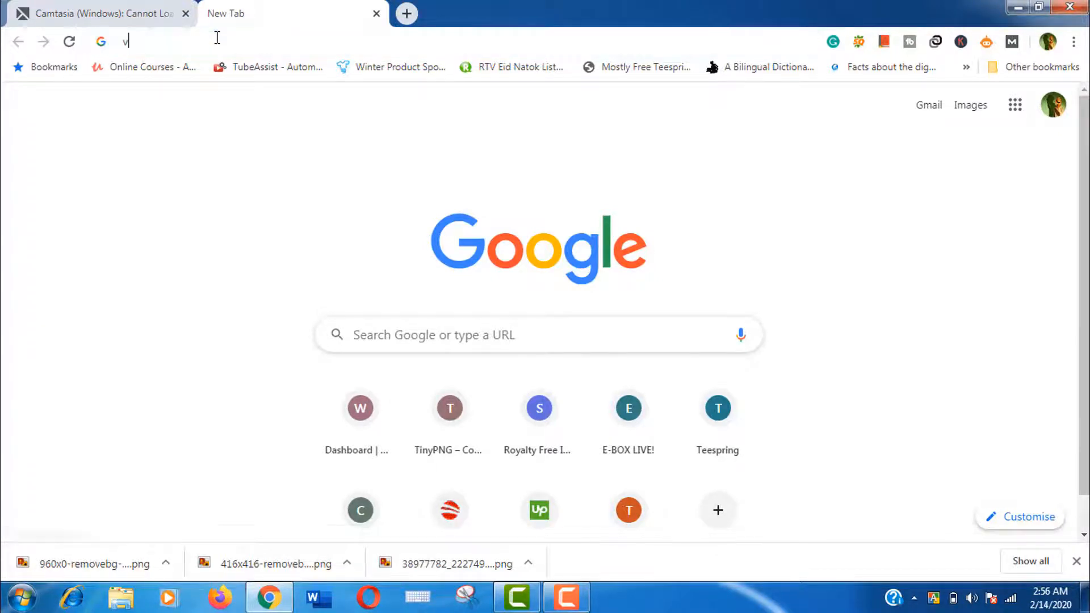
text(ideo converter)
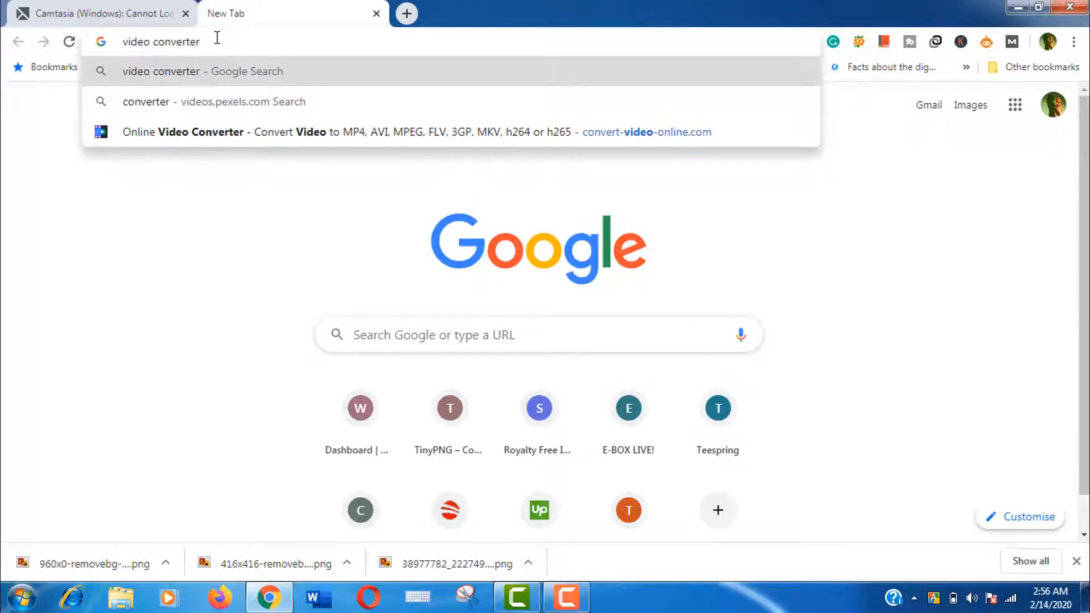
text(online)
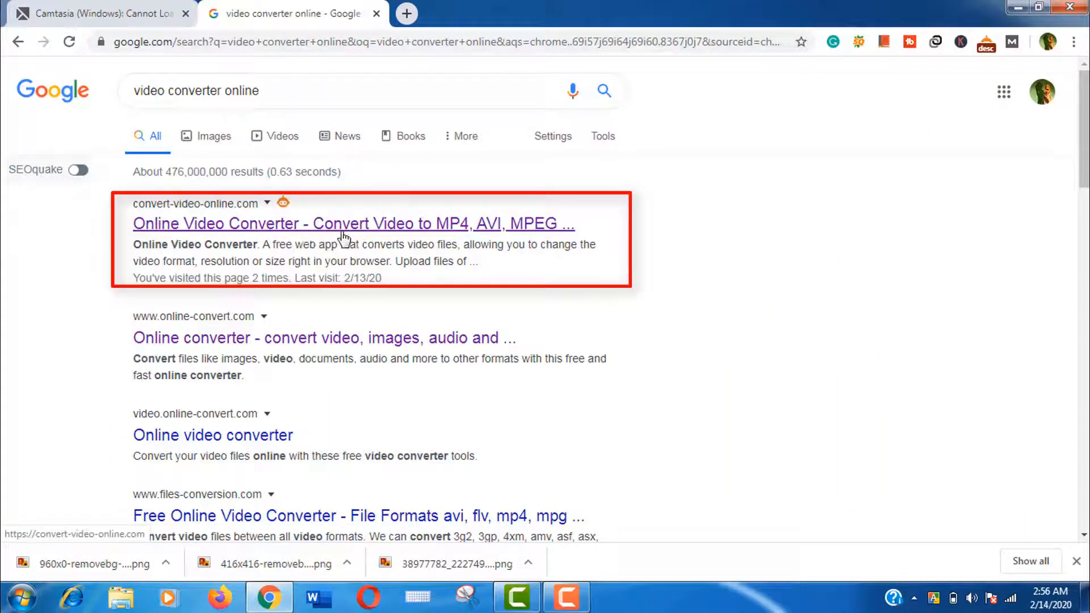
click(353, 223)
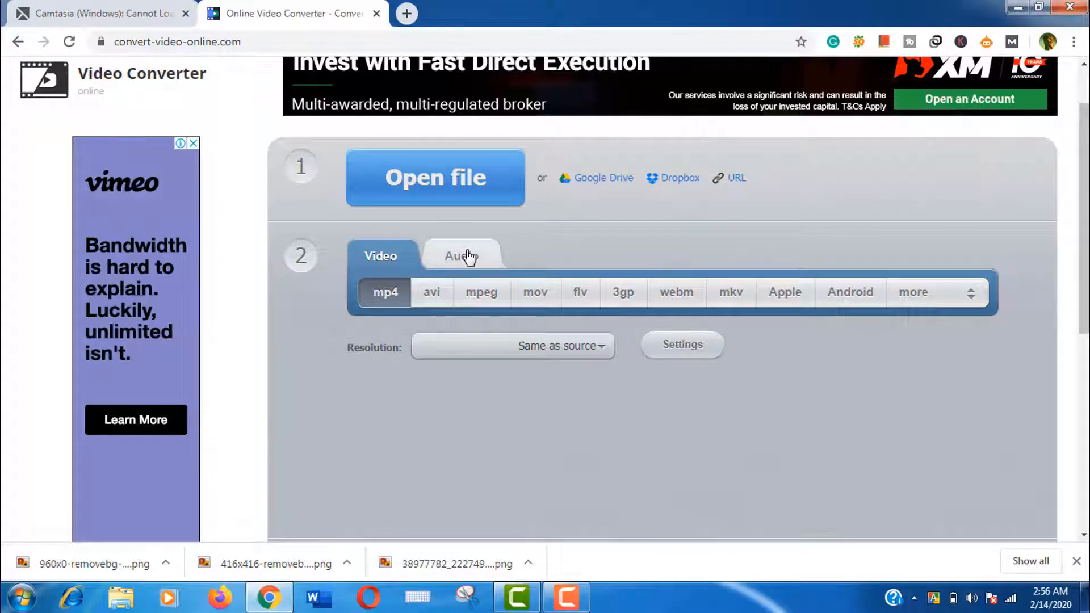
Choose Video output and upload green screen draft.mp4 (76.17 MB) for mp4 conversion.
click(460, 256)
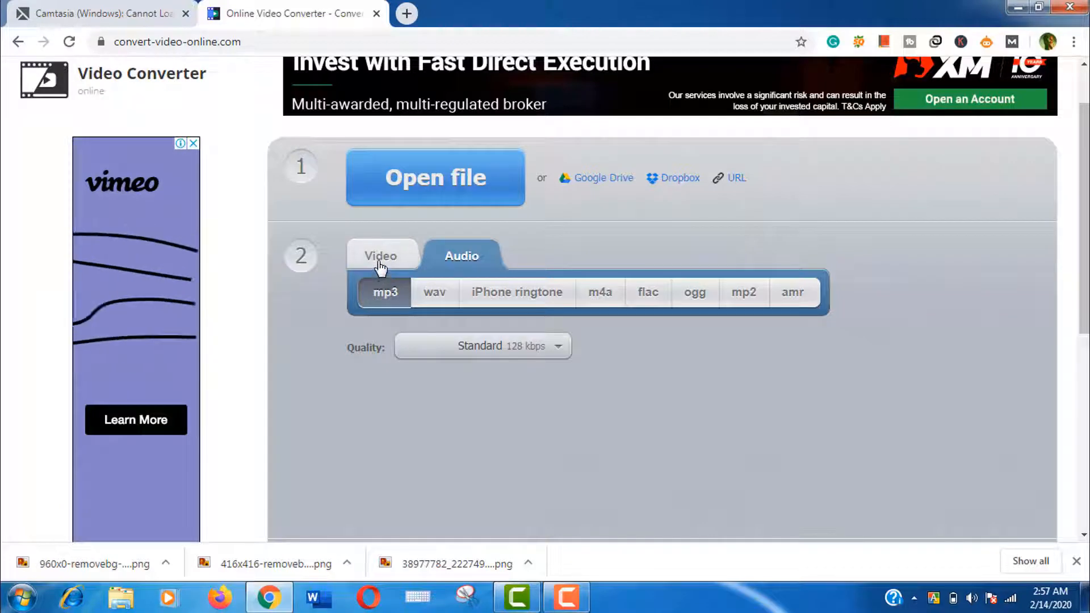
click(381, 256)
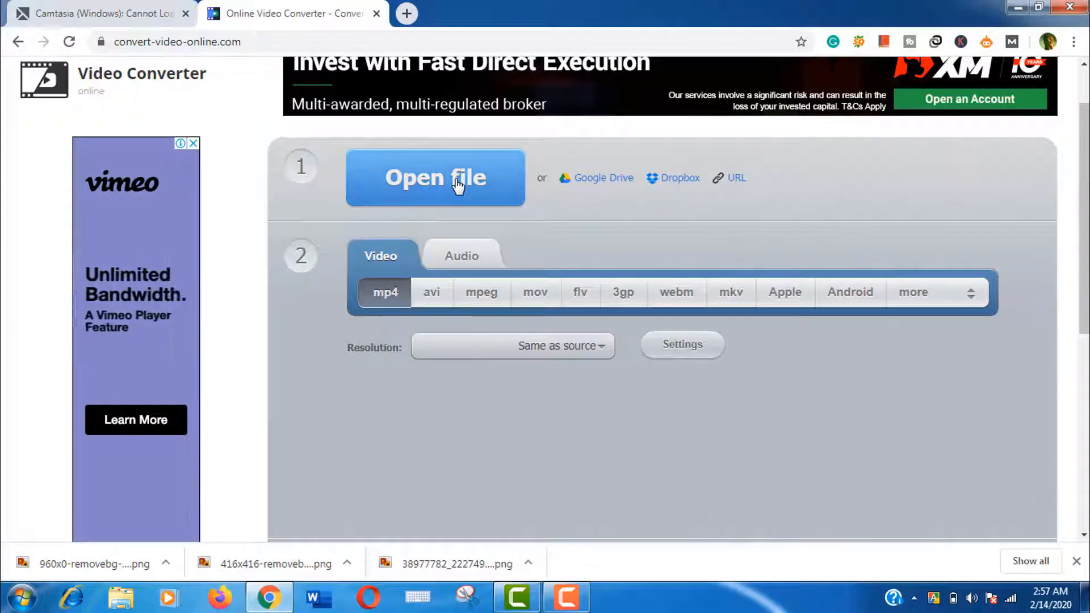
click(435, 178)
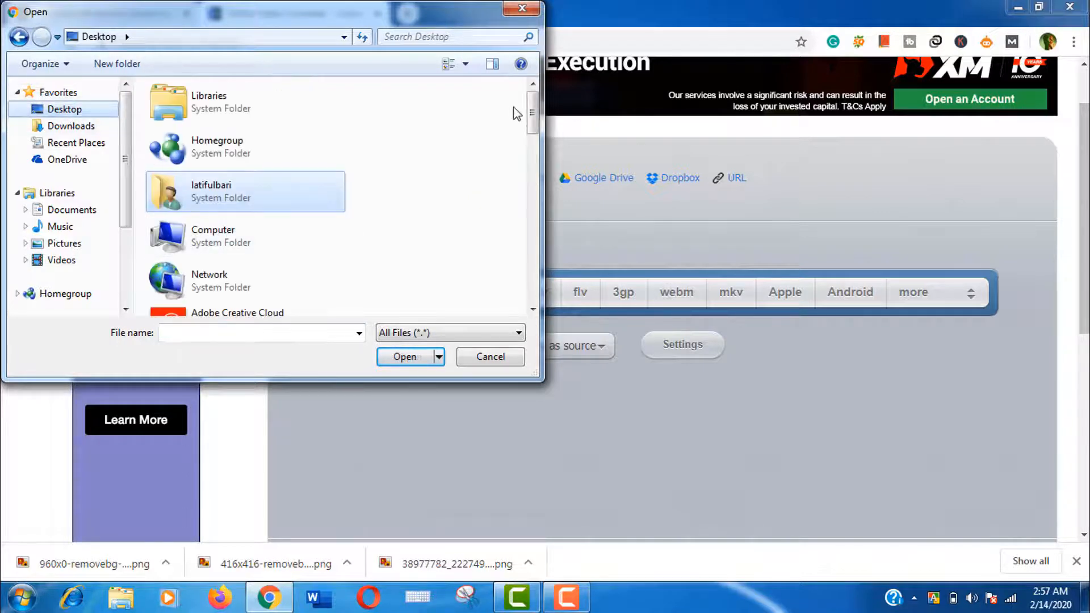
scroll(down, 3)
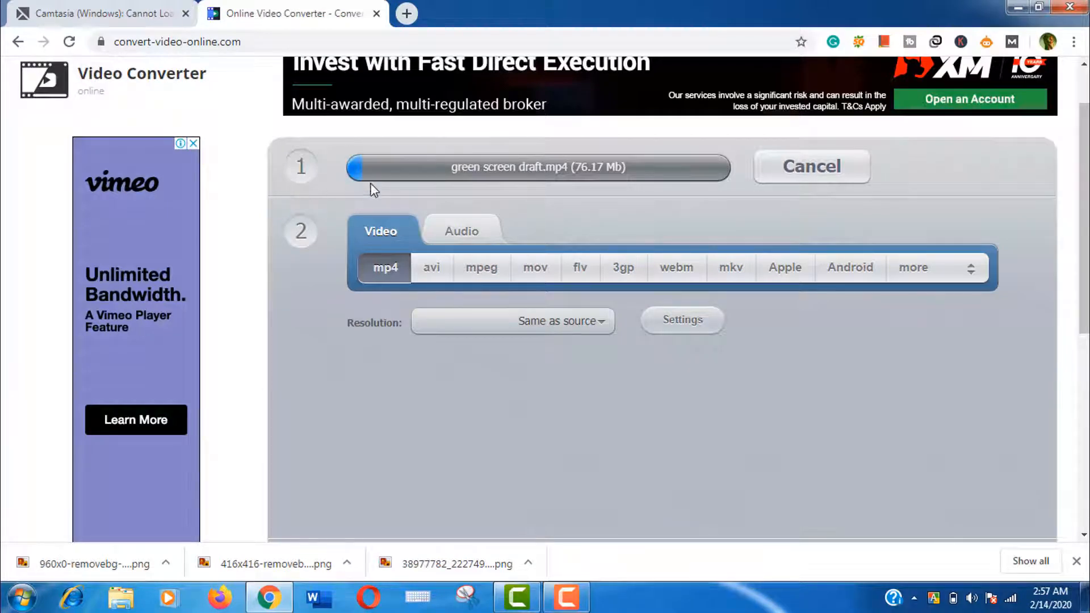
mouse_move(660, 231)
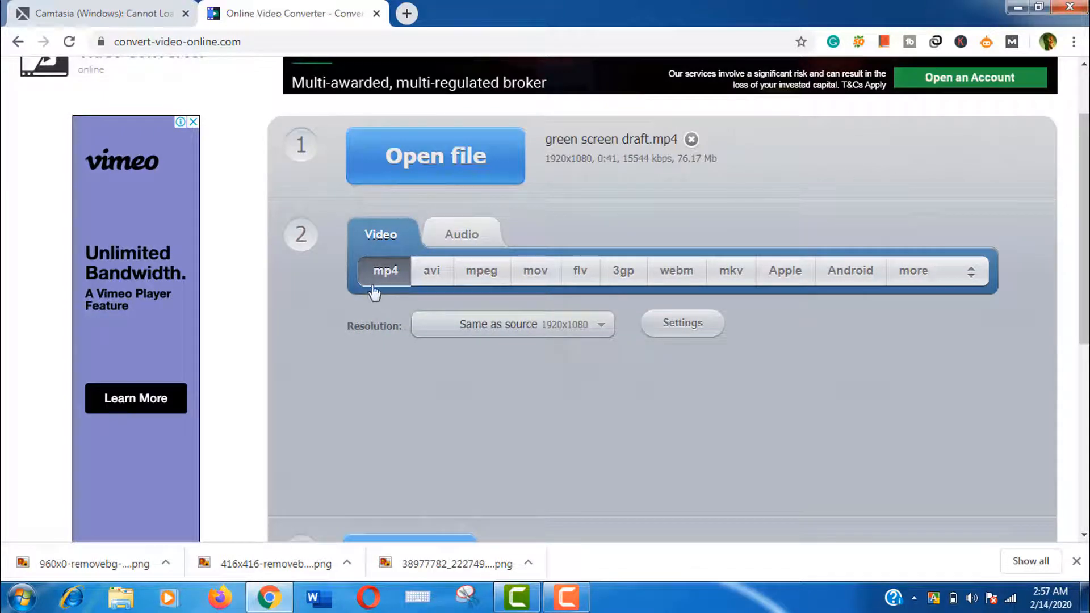
Set the codec to H.264 / AVC and resolution to Same as source, then convert.
click(681, 322)
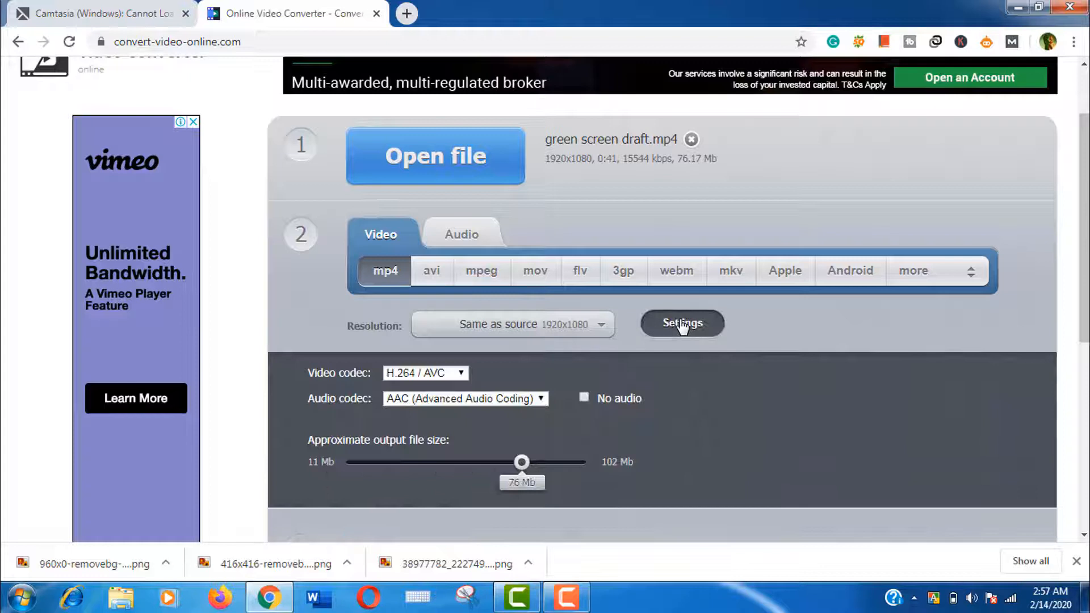
click(424, 373)
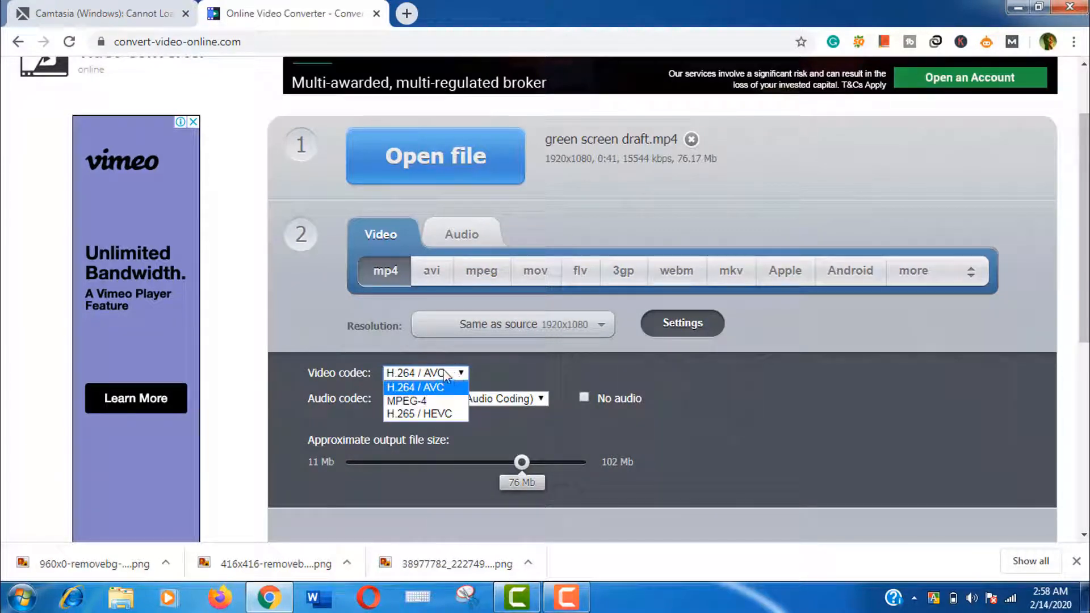
click(413, 387)
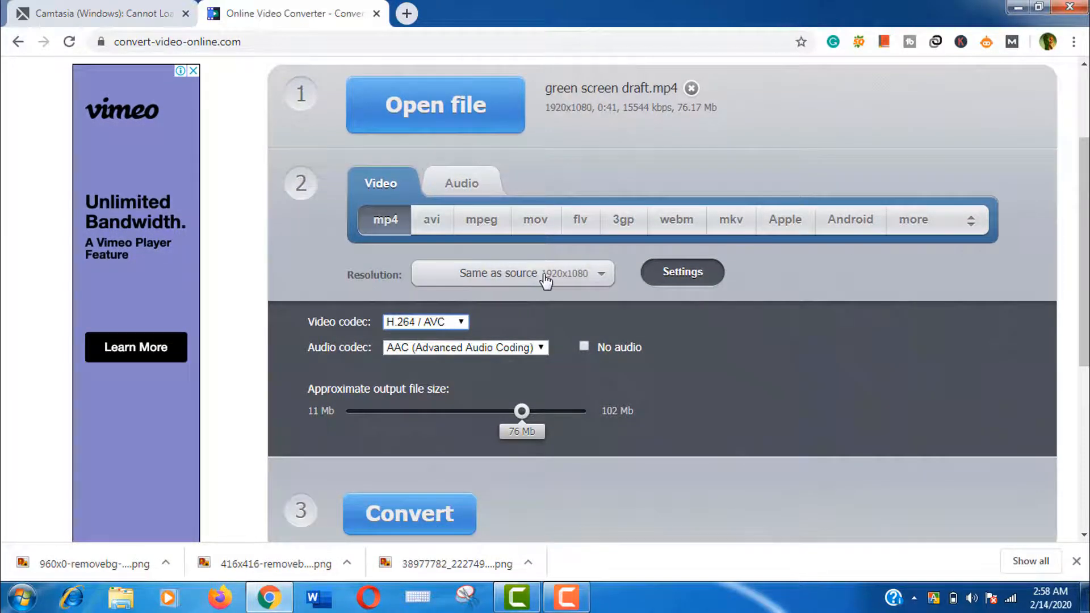
click(512, 273)
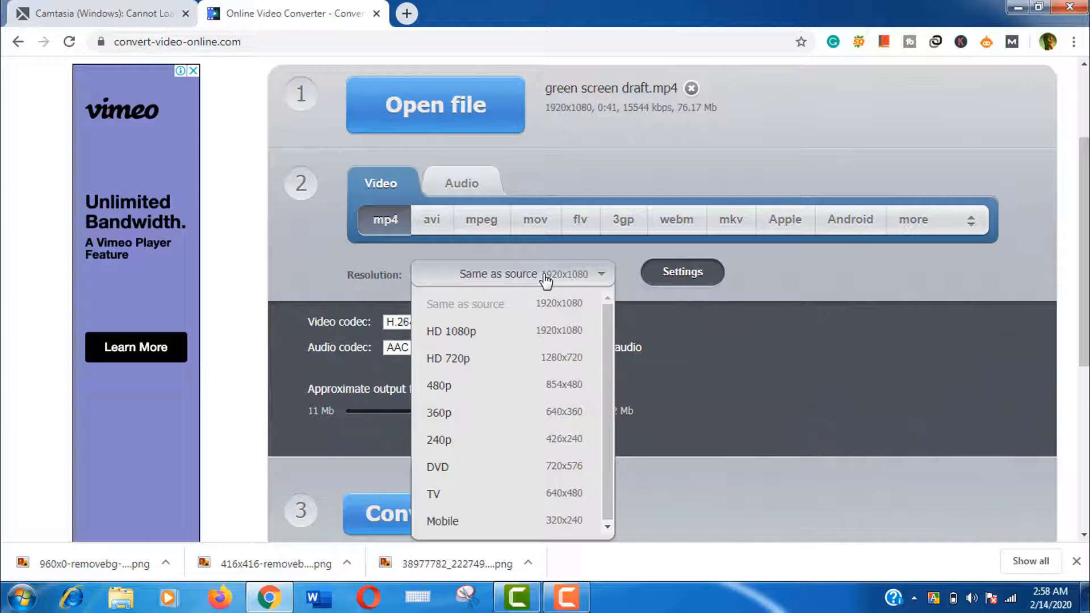
click(512, 273)
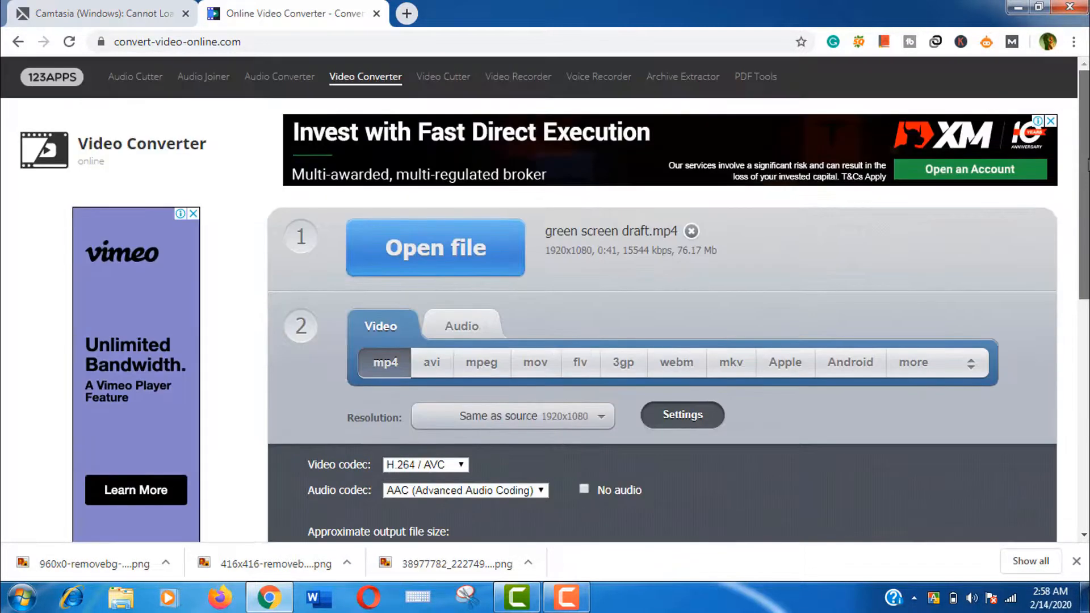
scroll(down, 3)
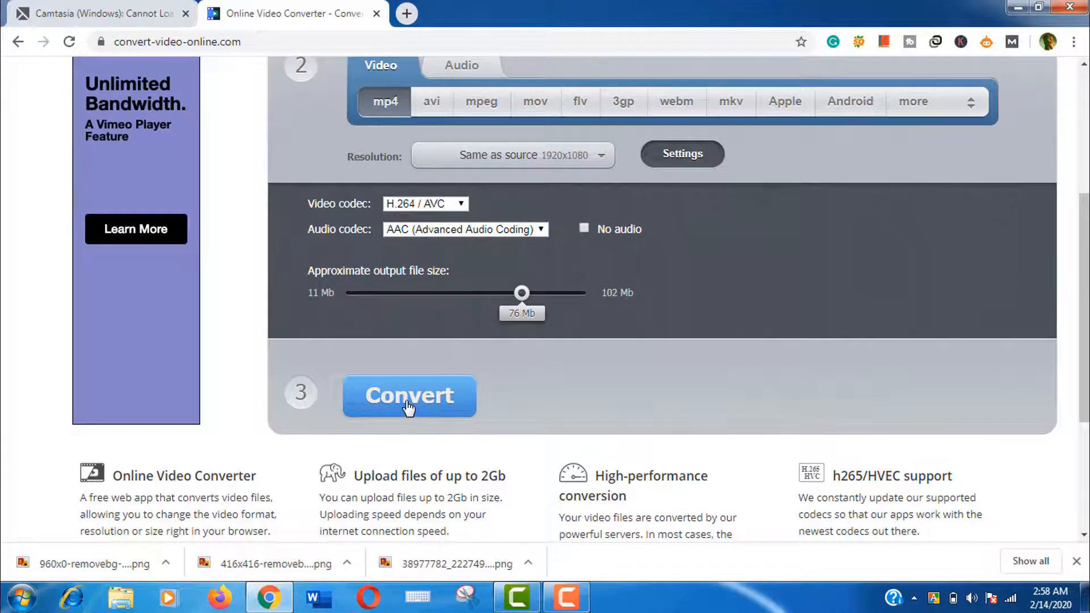
click(409, 396)
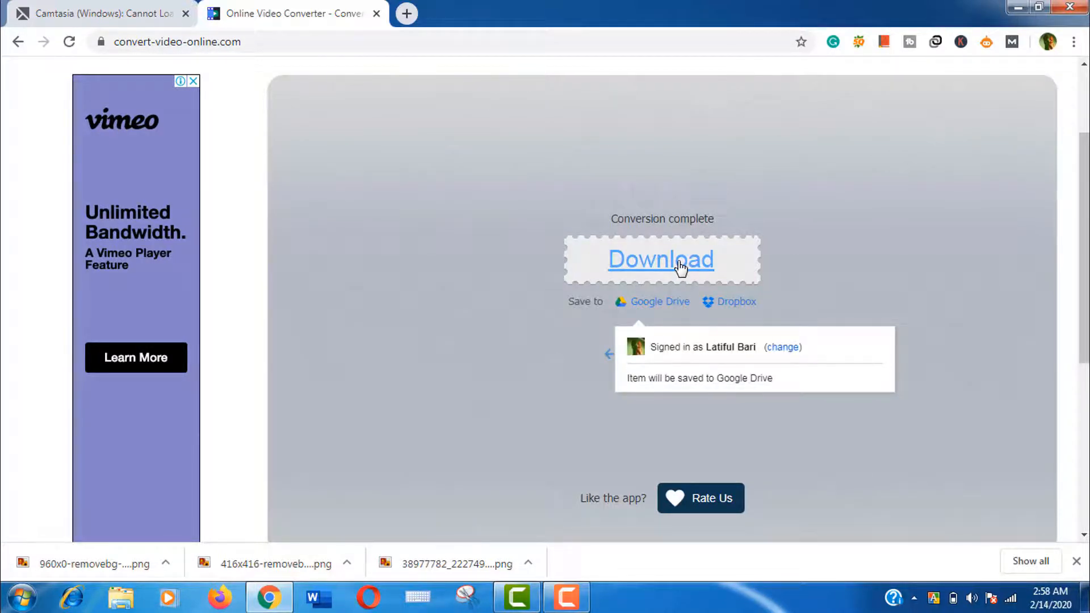
Download the converted green screen draft.mp4 and show it in its folder.
click(660, 260)
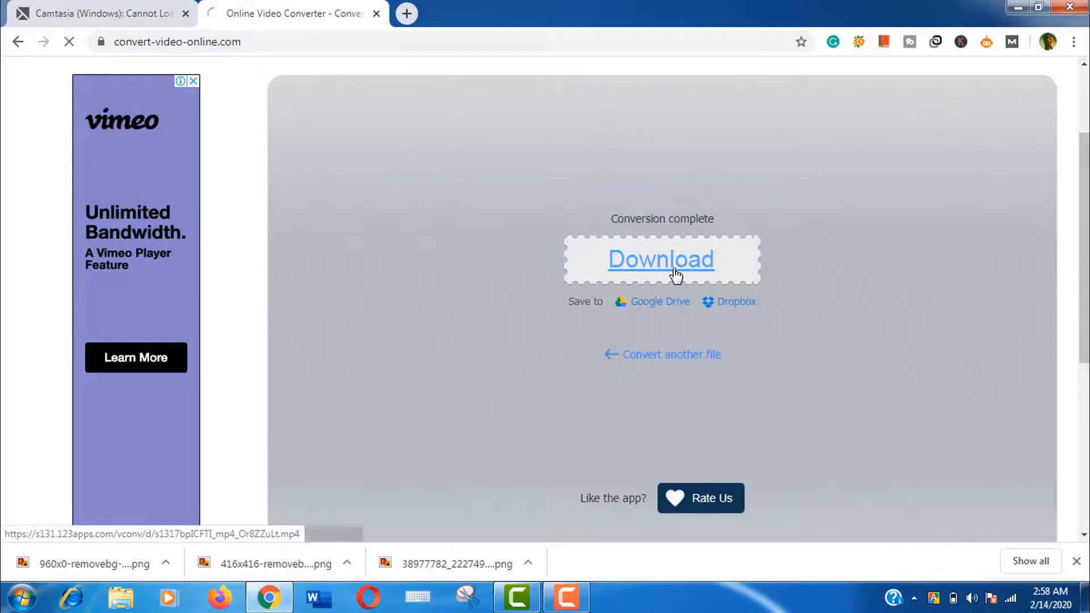
click(660, 259)
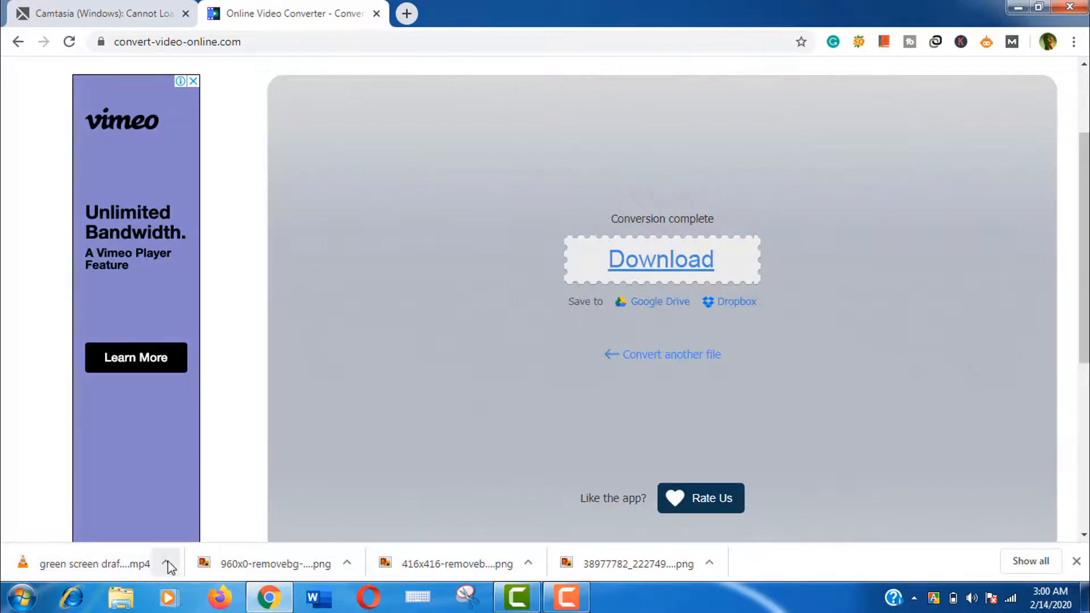
click(168, 564)
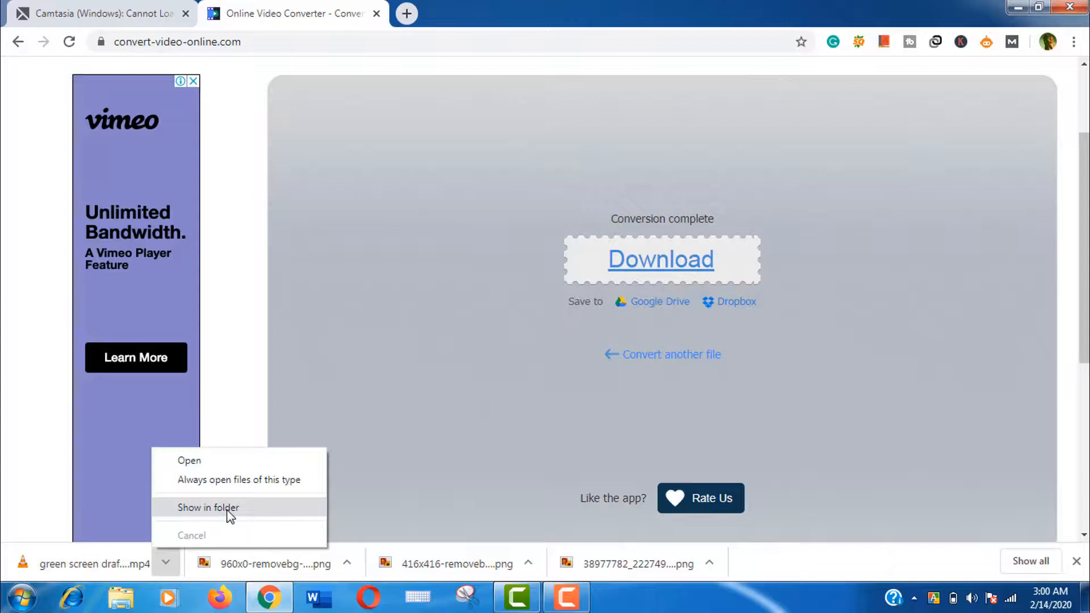
click(208, 508)
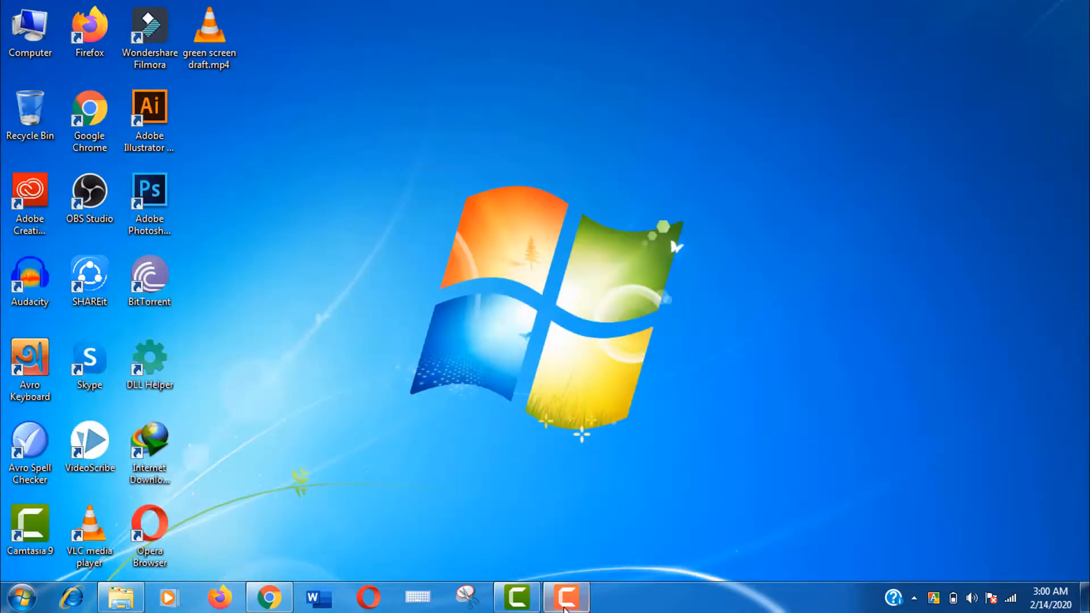
Import the converted mp4 from Downloads into Camtasia and play the clip back.
click(566, 596)
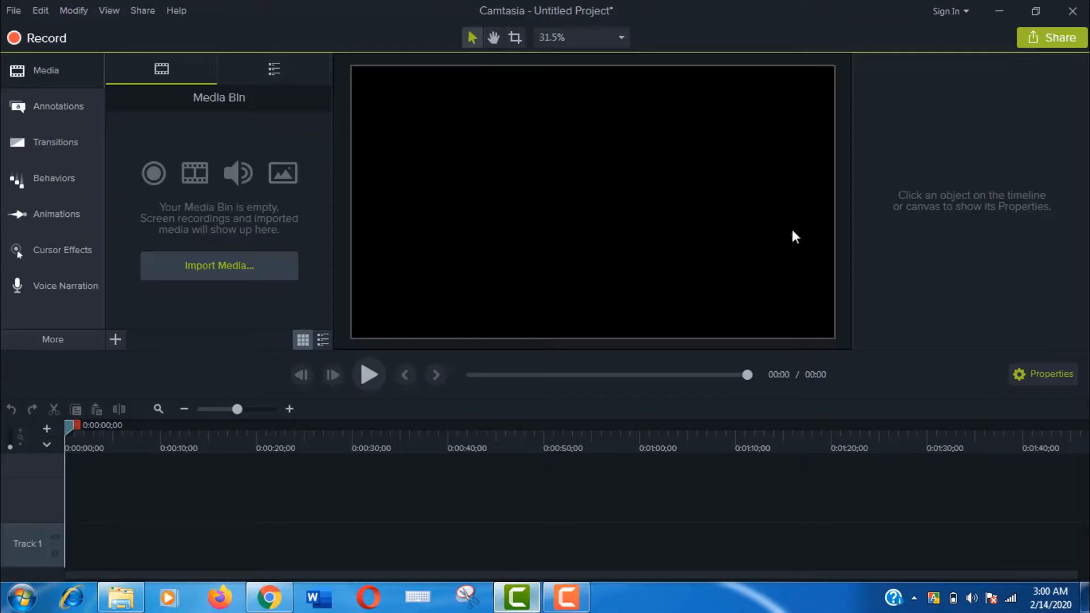
click(218, 266)
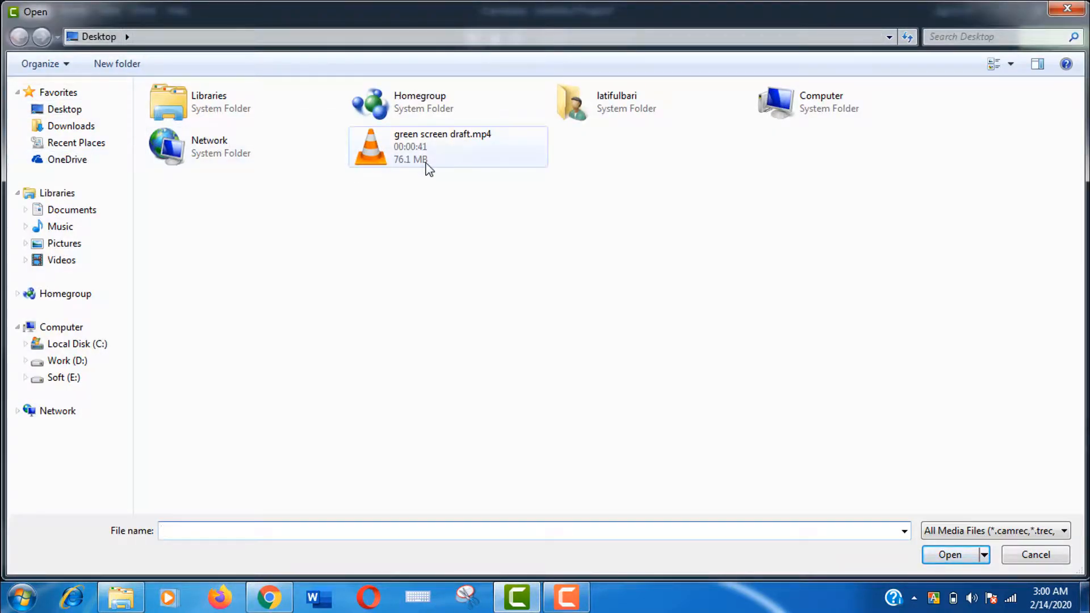
click(70, 126)
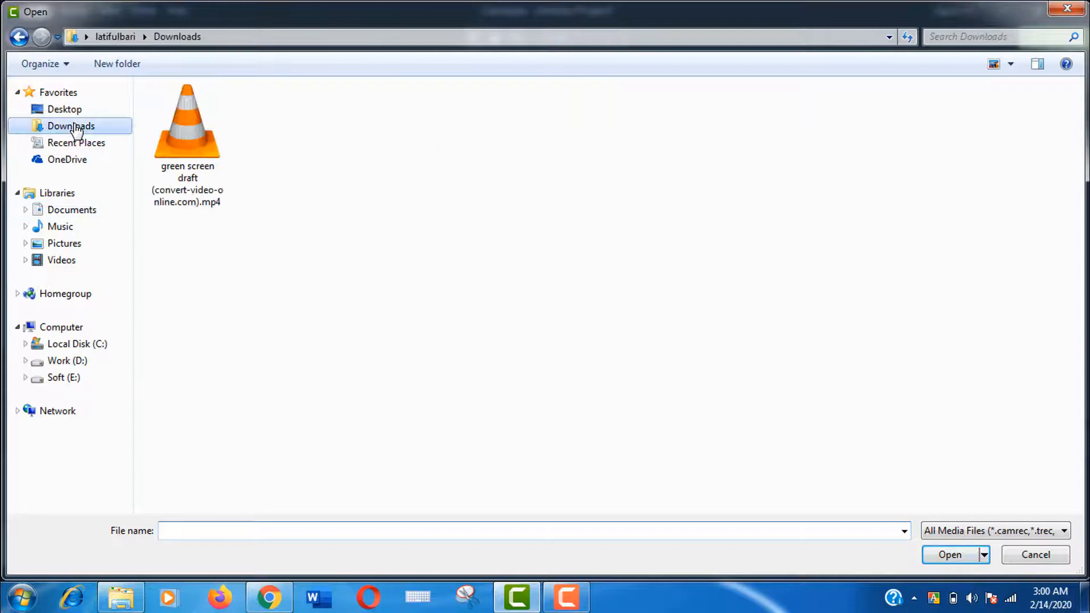
click(189, 125)
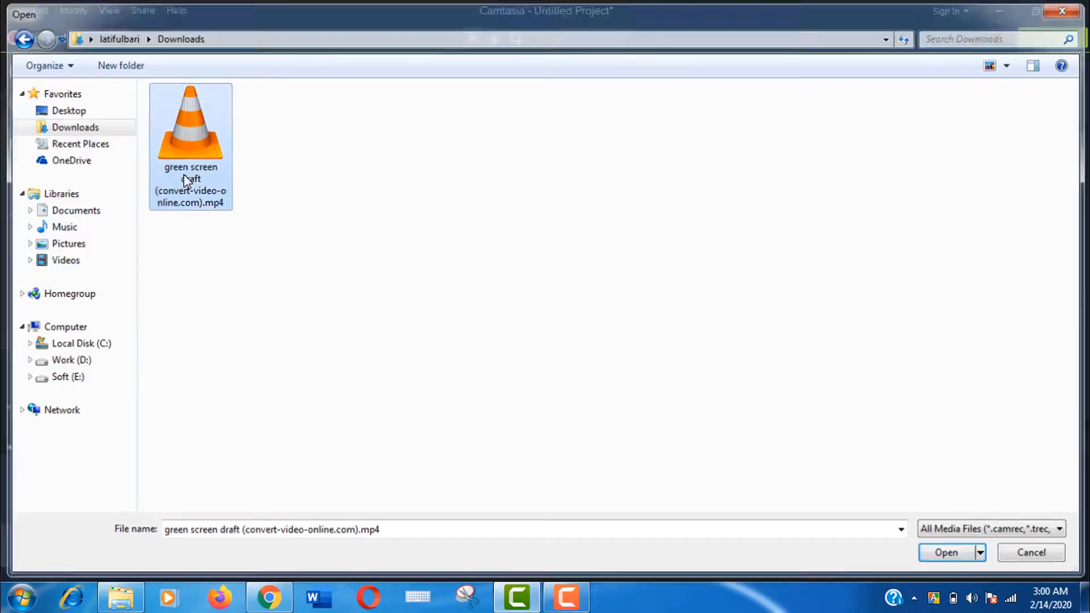
click(1030, 551)
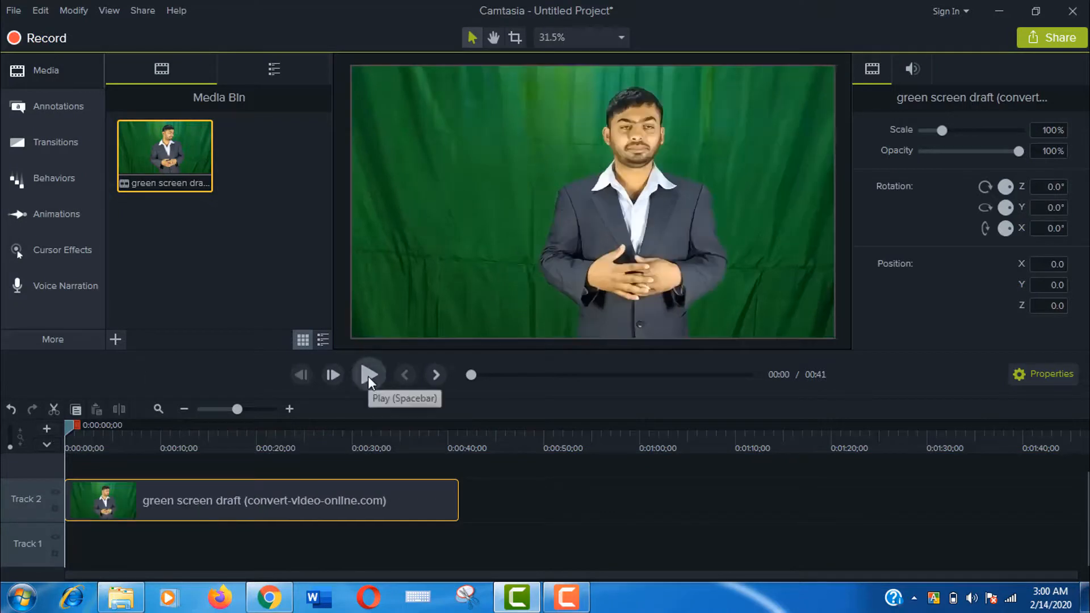
click(369, 374)
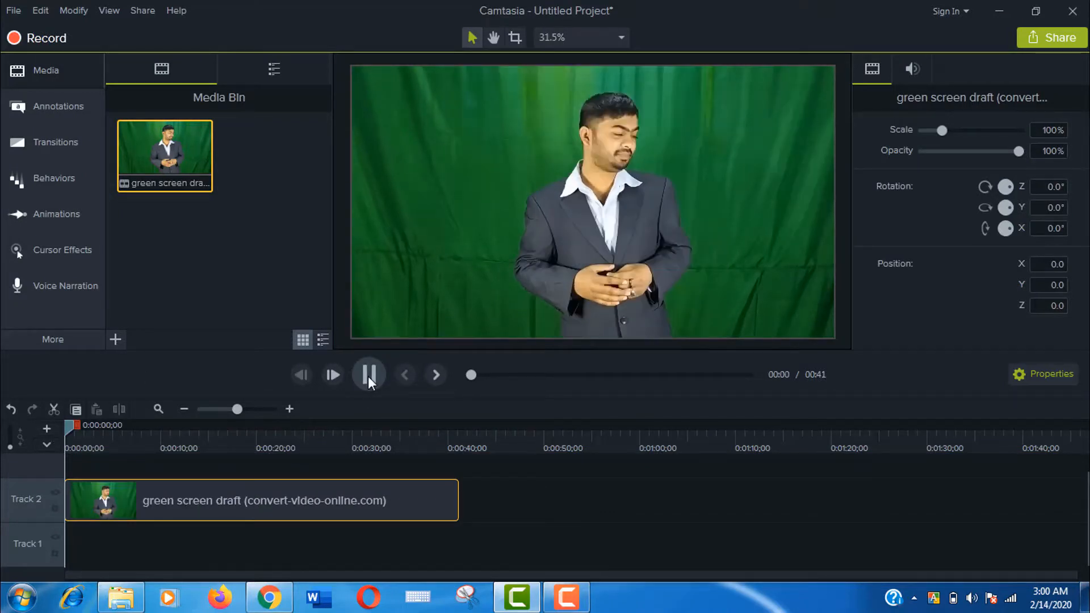